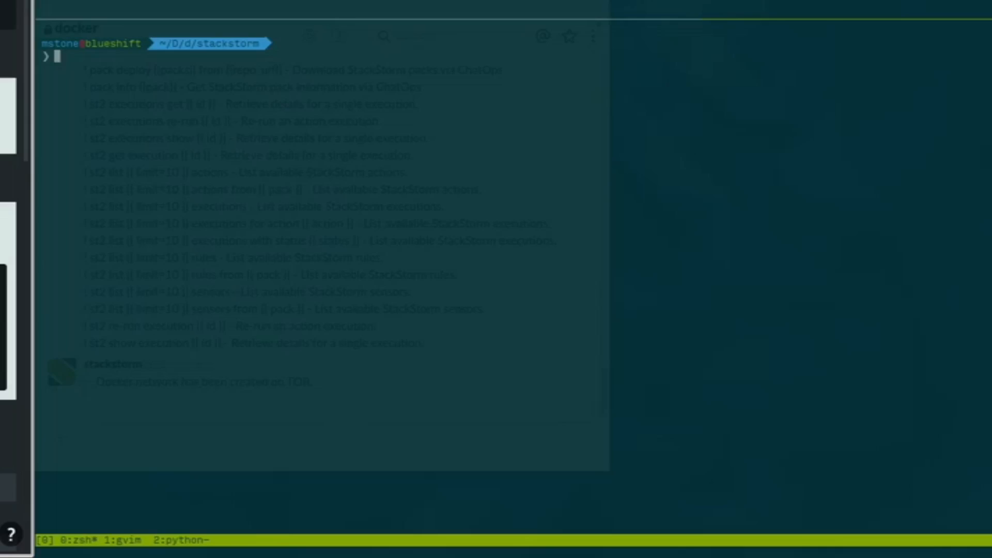
- Run docker info to show the two-node vagrant-ubuntu swarm running swarm/1.1.3
type("docker info")
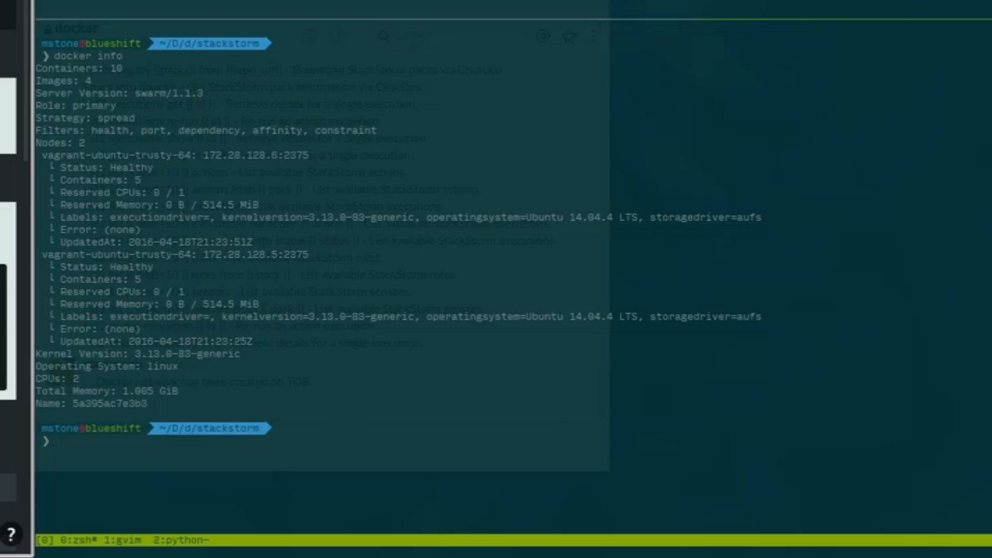
type("docke")
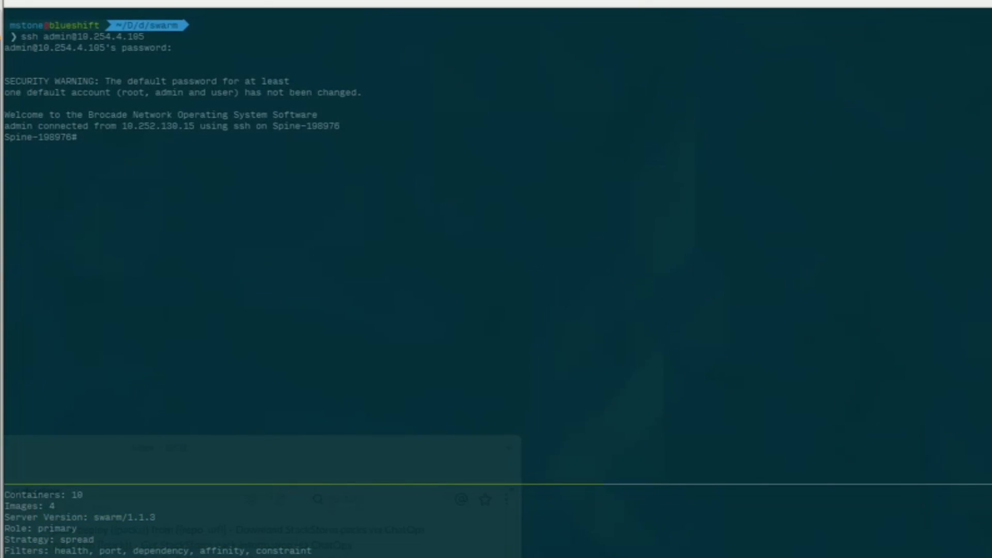
- Run show ip int brief | inc Ve on the spine switch, listing Ve 10, 20 and 30
type("show ip int b")
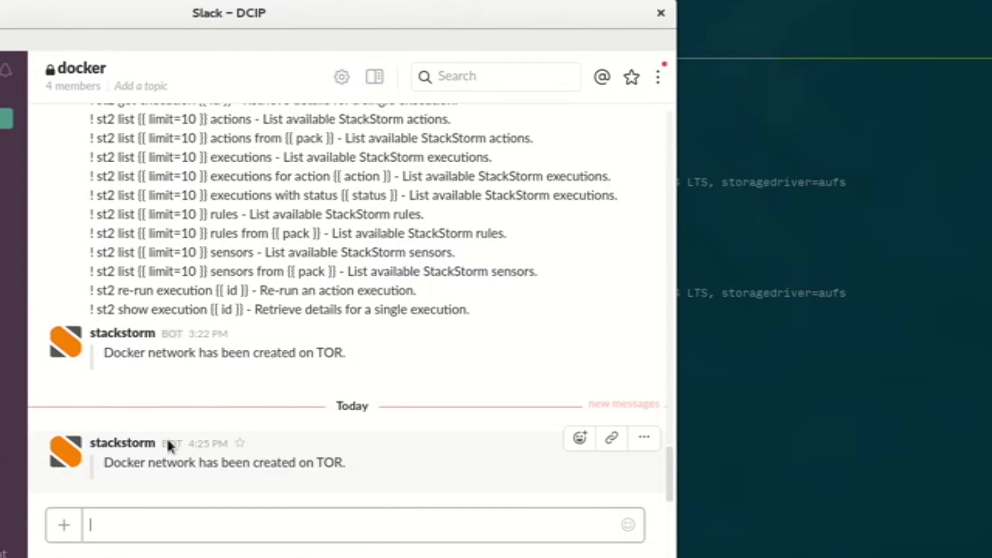
mouse_move(200, 509)
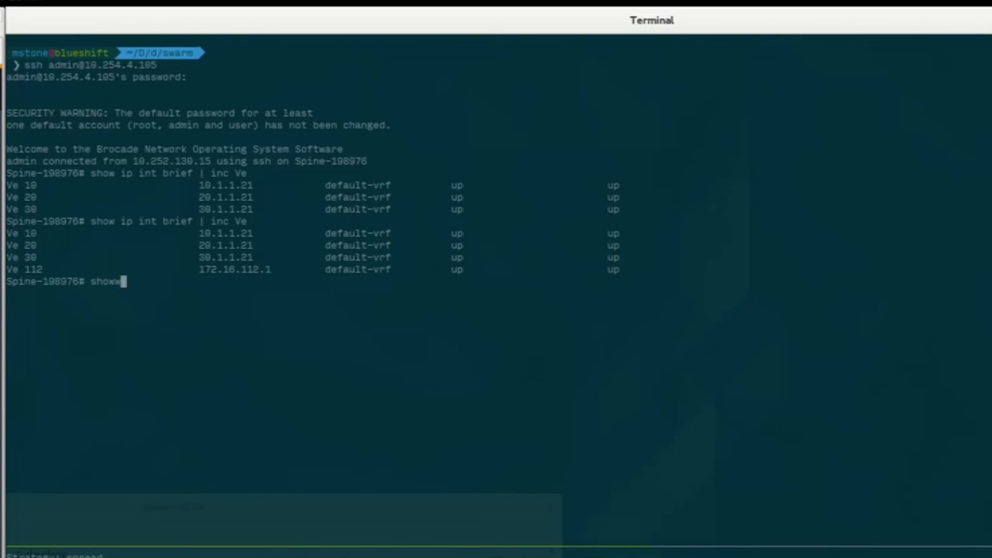
- Run show running-config rbridge-id 21 int ve 112 to display the new interface's configuration
type("running-config rbridge-id 21 int ve 112")
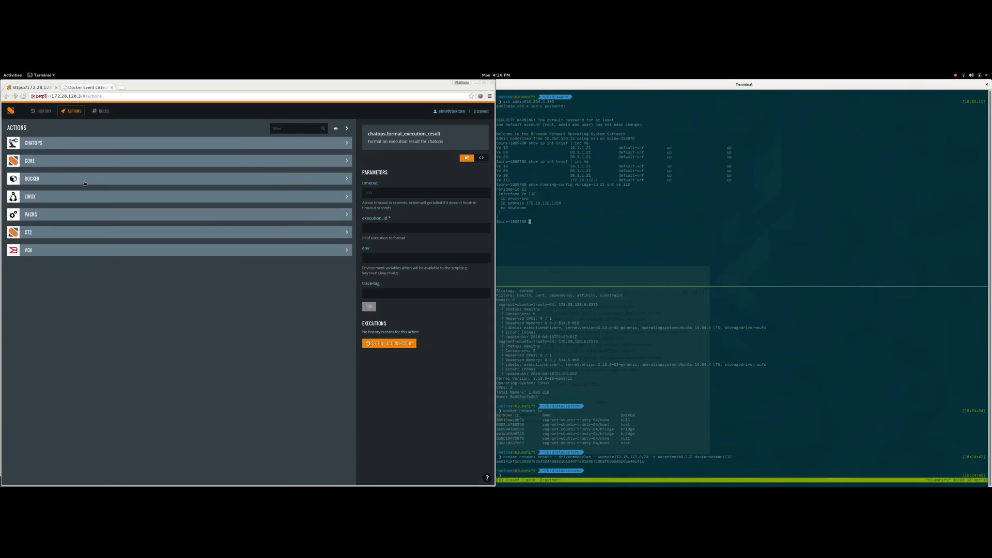
- Expand the DOCKER pack to reveal the docker.docker-network-tor action and its parameters
left_click(32, 179)
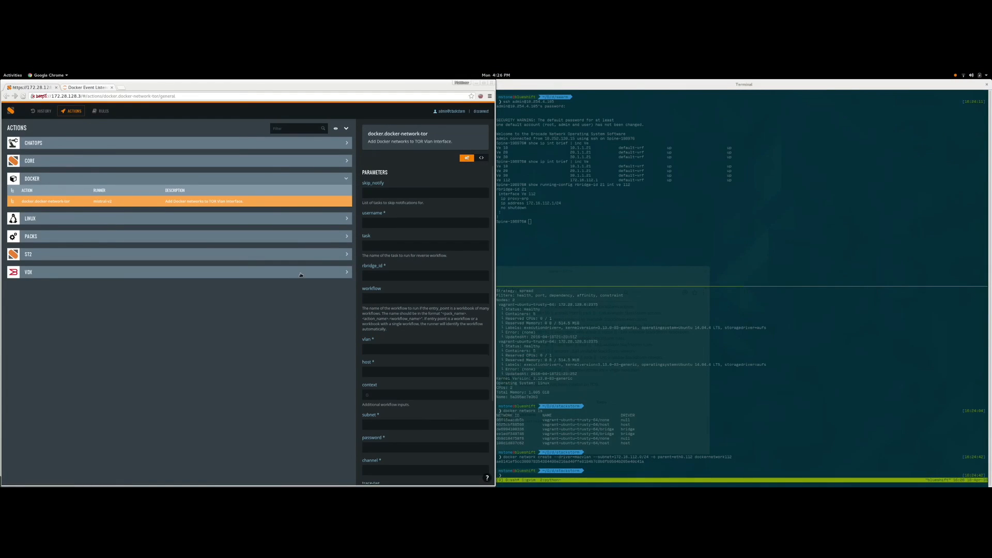
mouse_move(286, 287)
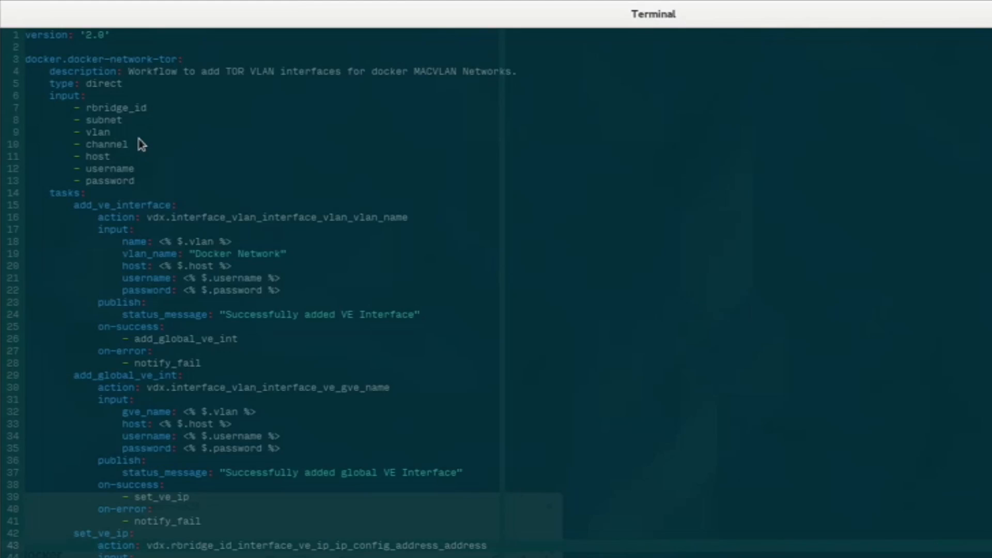
mouse_move(134, 142)
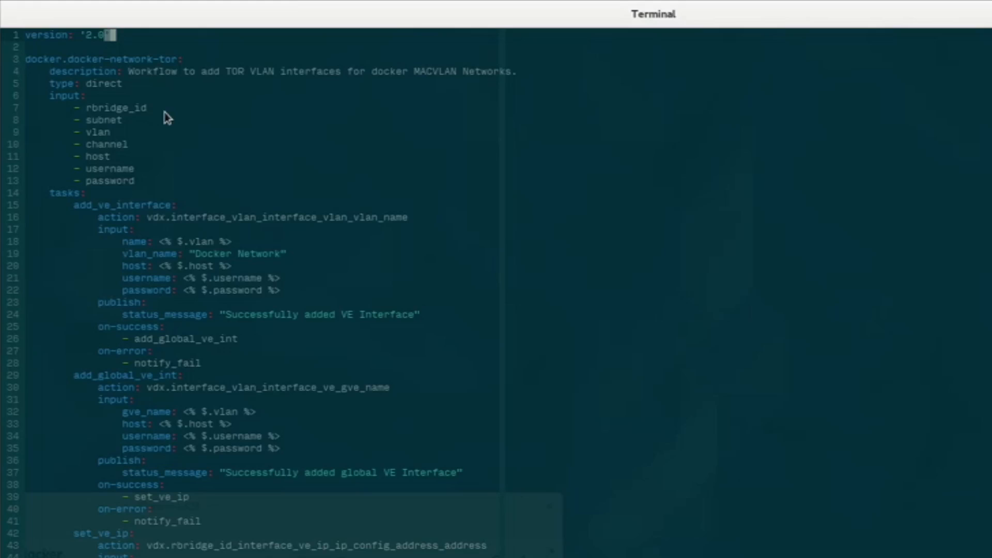
mouse_move(158, 161)
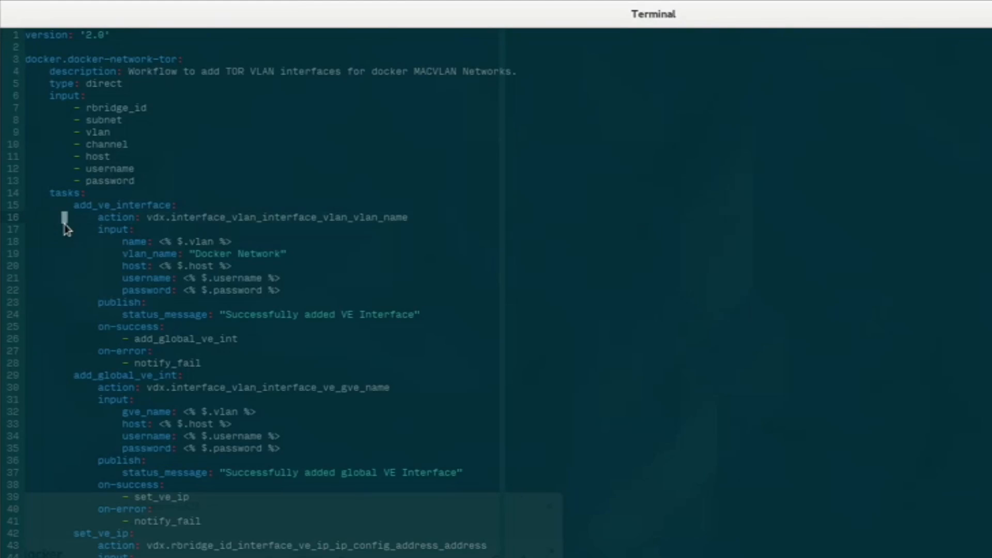
mouse_move(93, 286)
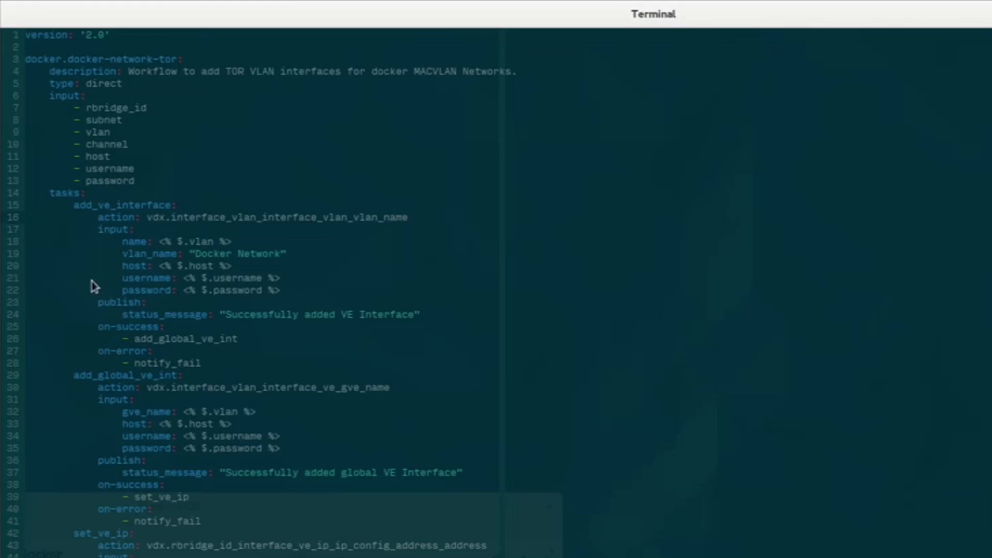
mouse_move(94, 264)
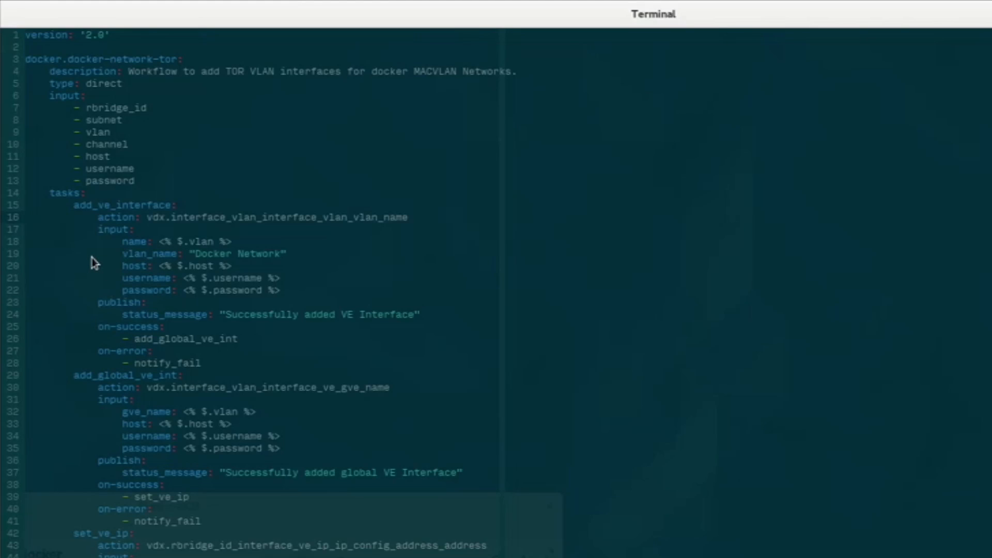